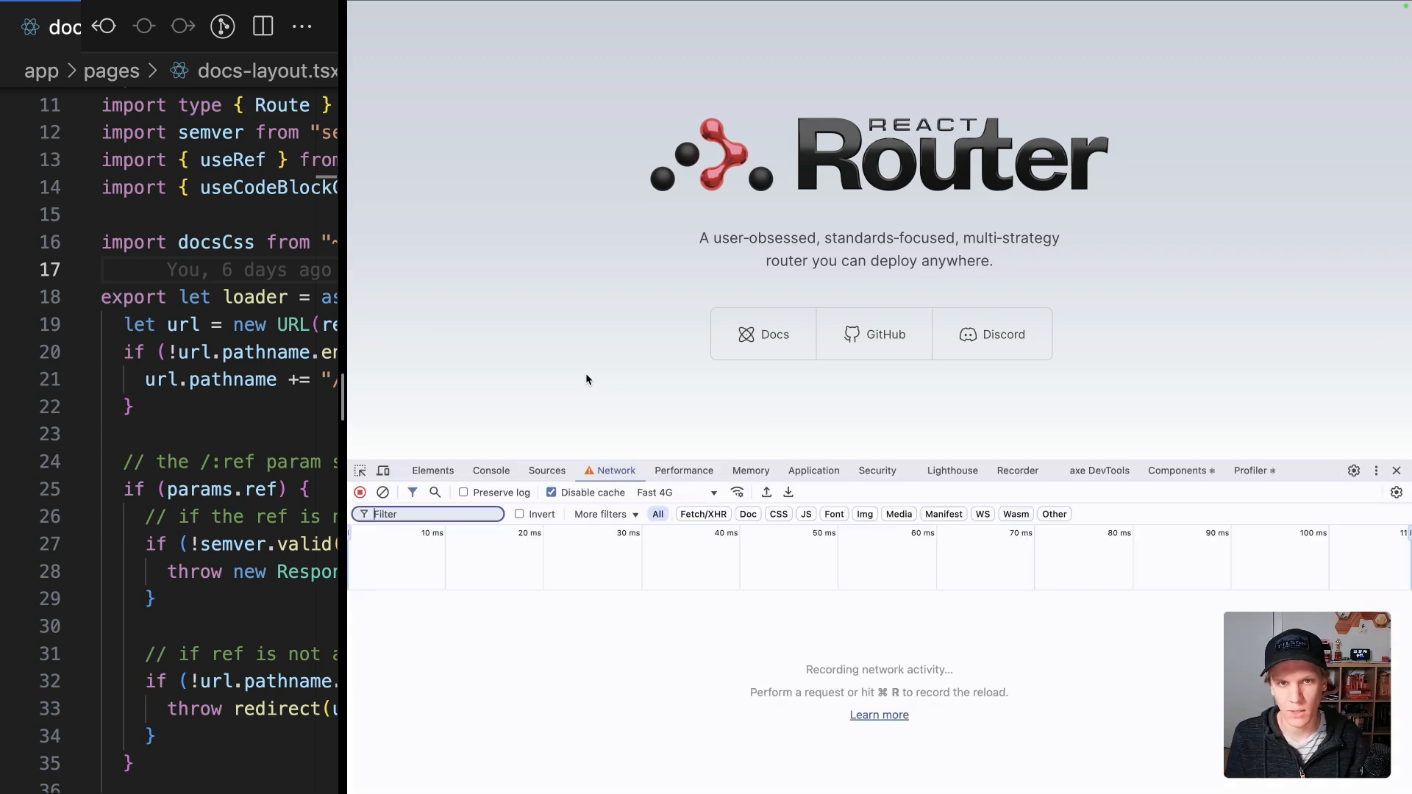
Step: Reload the home page with the Network tab recording, then navigate to the docs page
key("cmd+r")
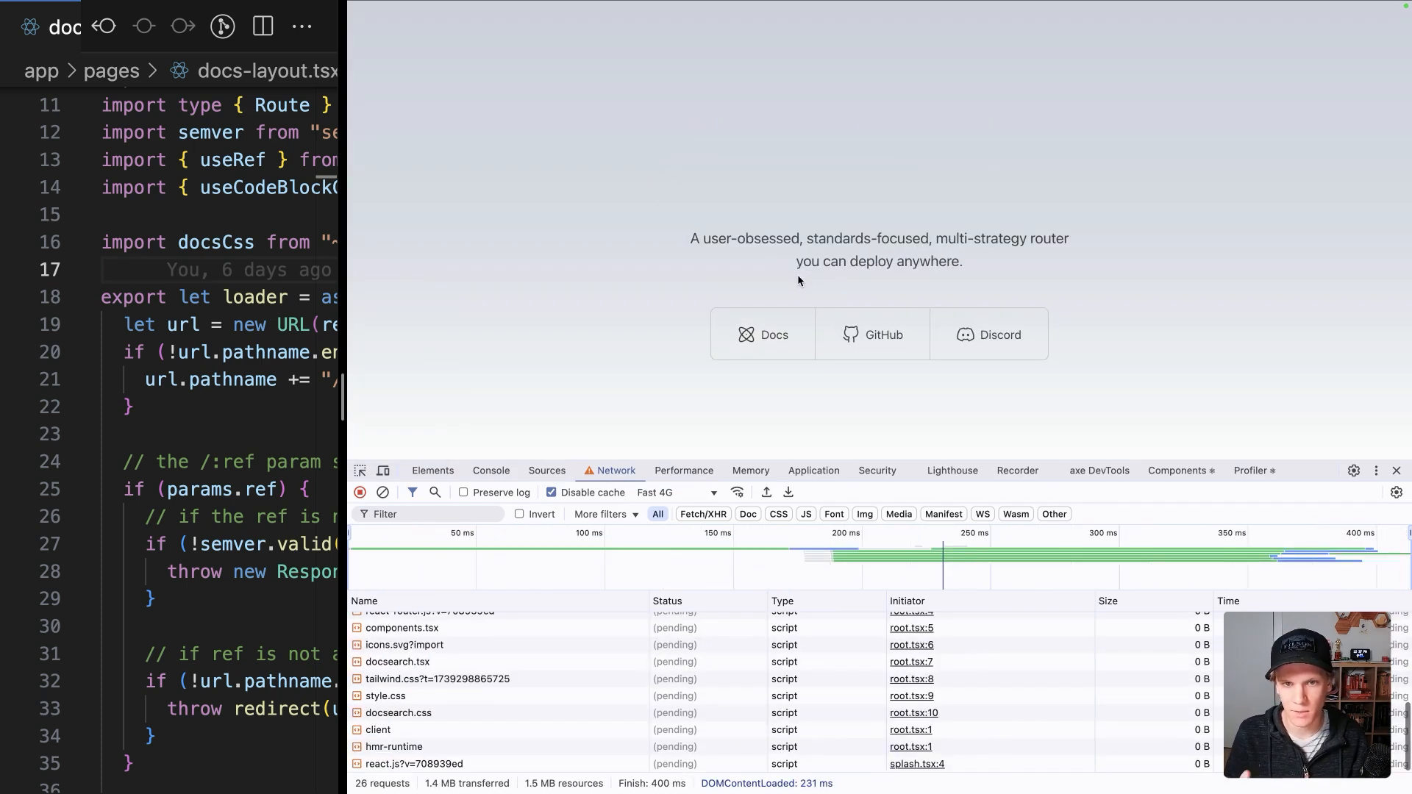
left_click(763, 334)
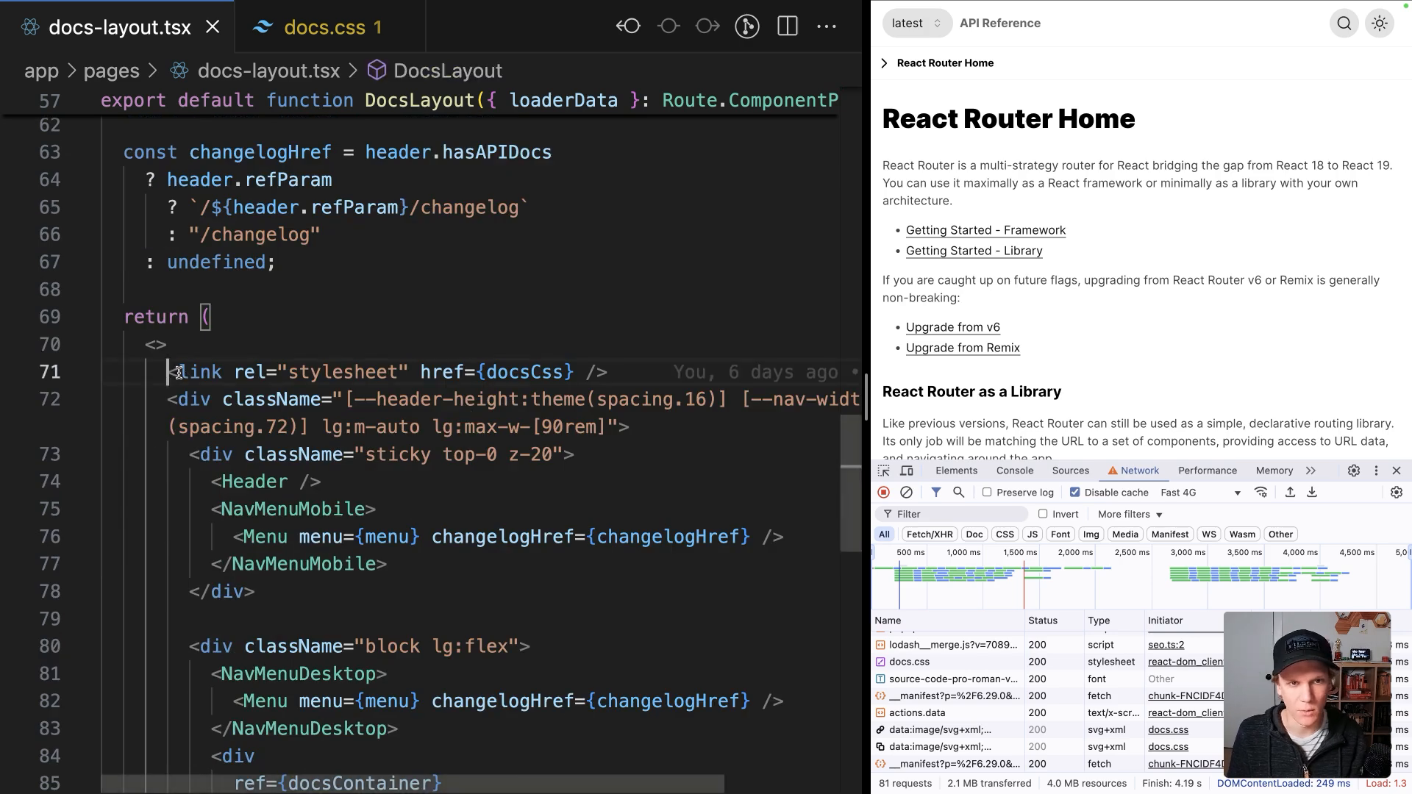
Step: Select the docsCss stylesheet link line in DocsLayout to comment it out
left_click_drag(243, 372, 606, 372)
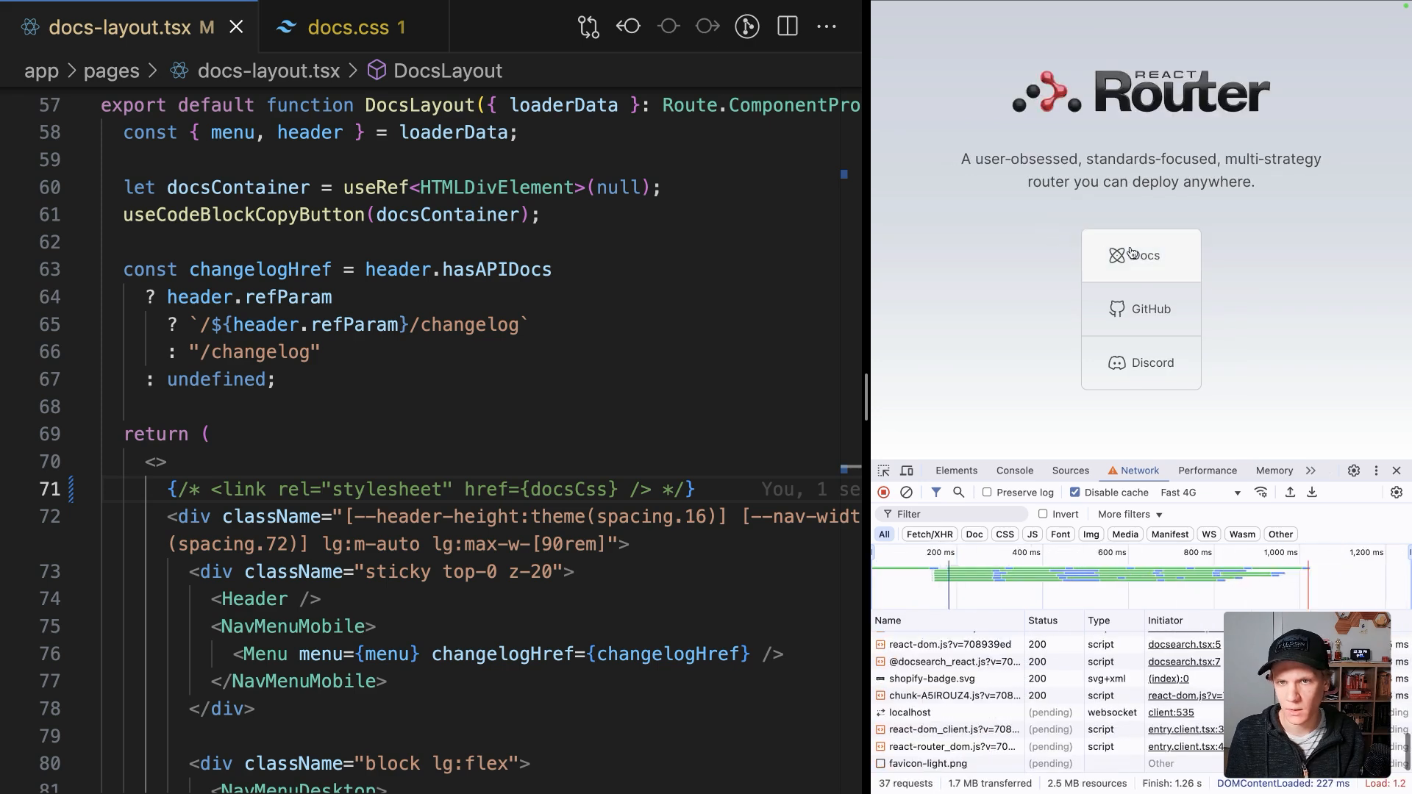
Step: Navigate from the home page to the docs page in the preview browser
left_click(1140, 255)
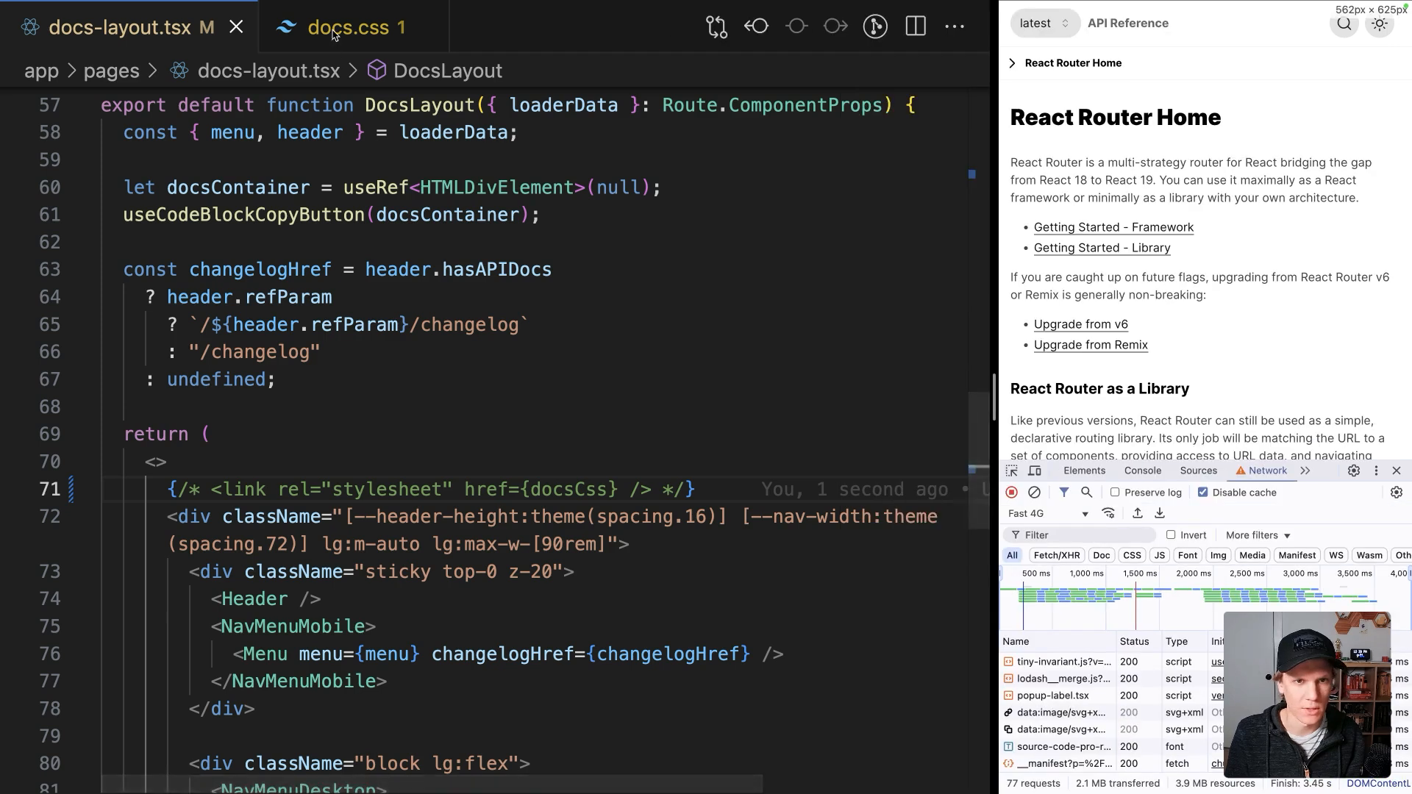
Step: Switch to docs.css to add the body { border: 4px solid red; } rule
left_click(351, 26)
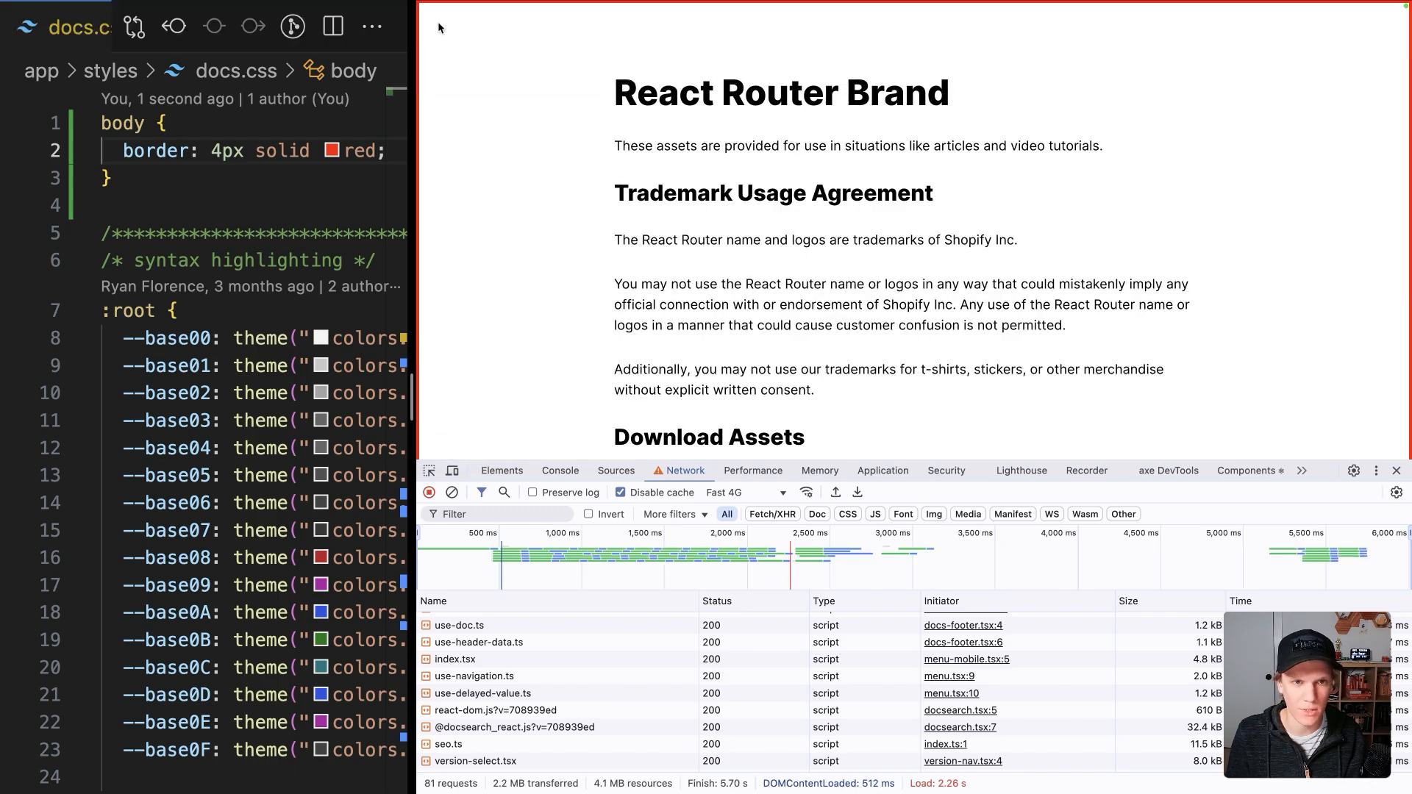
mouse_move(662, 240)
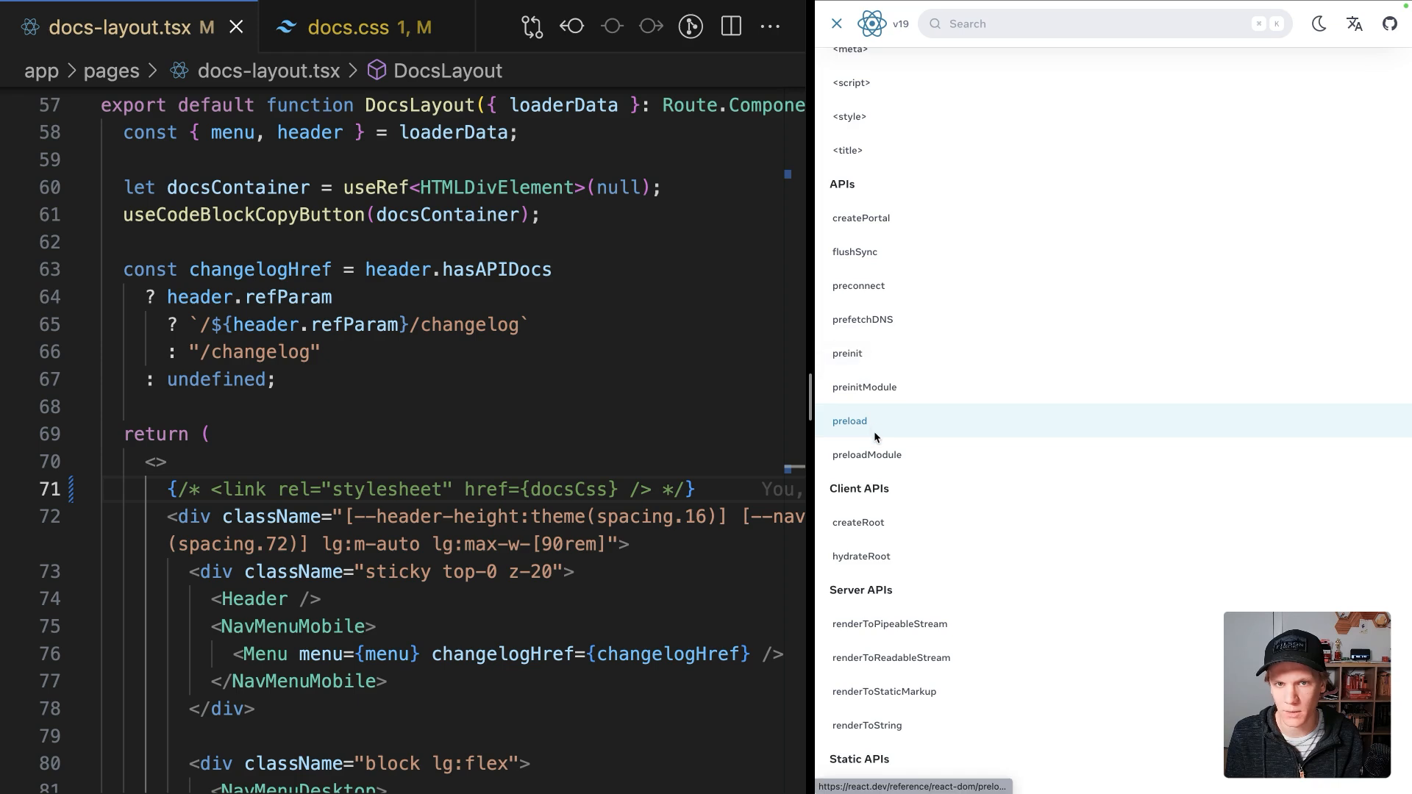
mouse_move(912, 45)
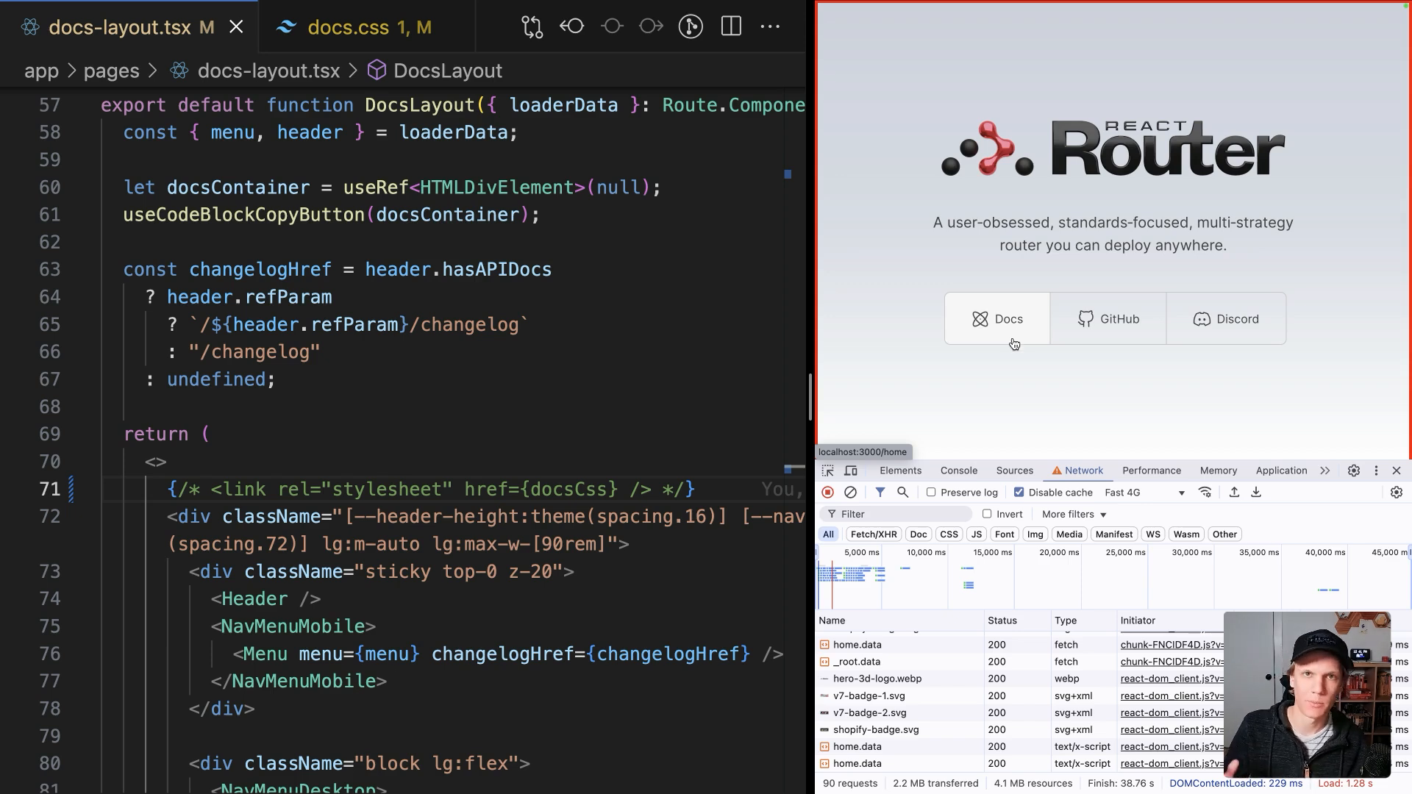
mouse_move(561, 425)
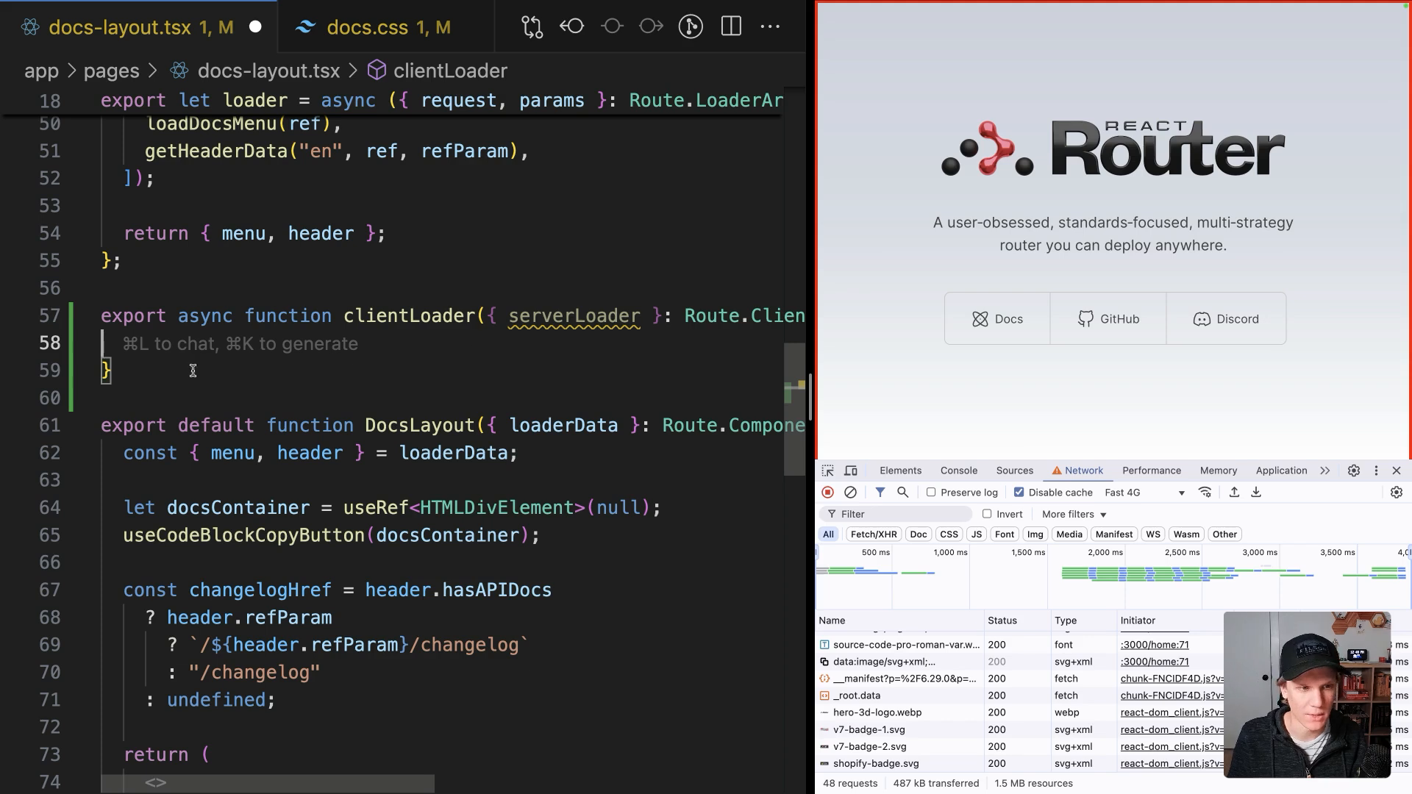
Step: Complete clientLoader so it returns await serverLoader() after preloading docsCss as a style
type("return await serverLoader();")
type("preload(docsCss, { as: \"style\" });")
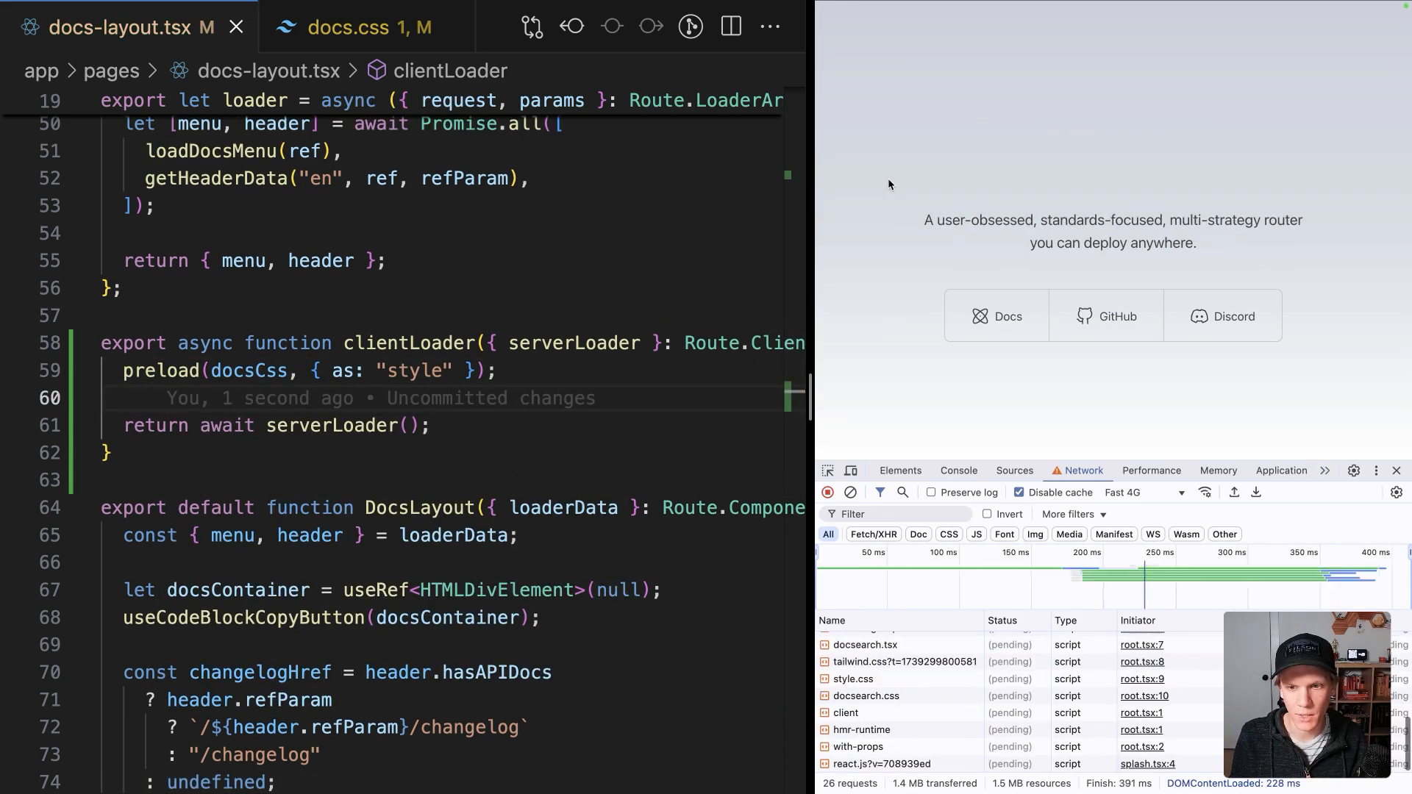
Step: Reload the home page and navigate to the docs page, confirming docs.css loads styled
left_click(984, 327)
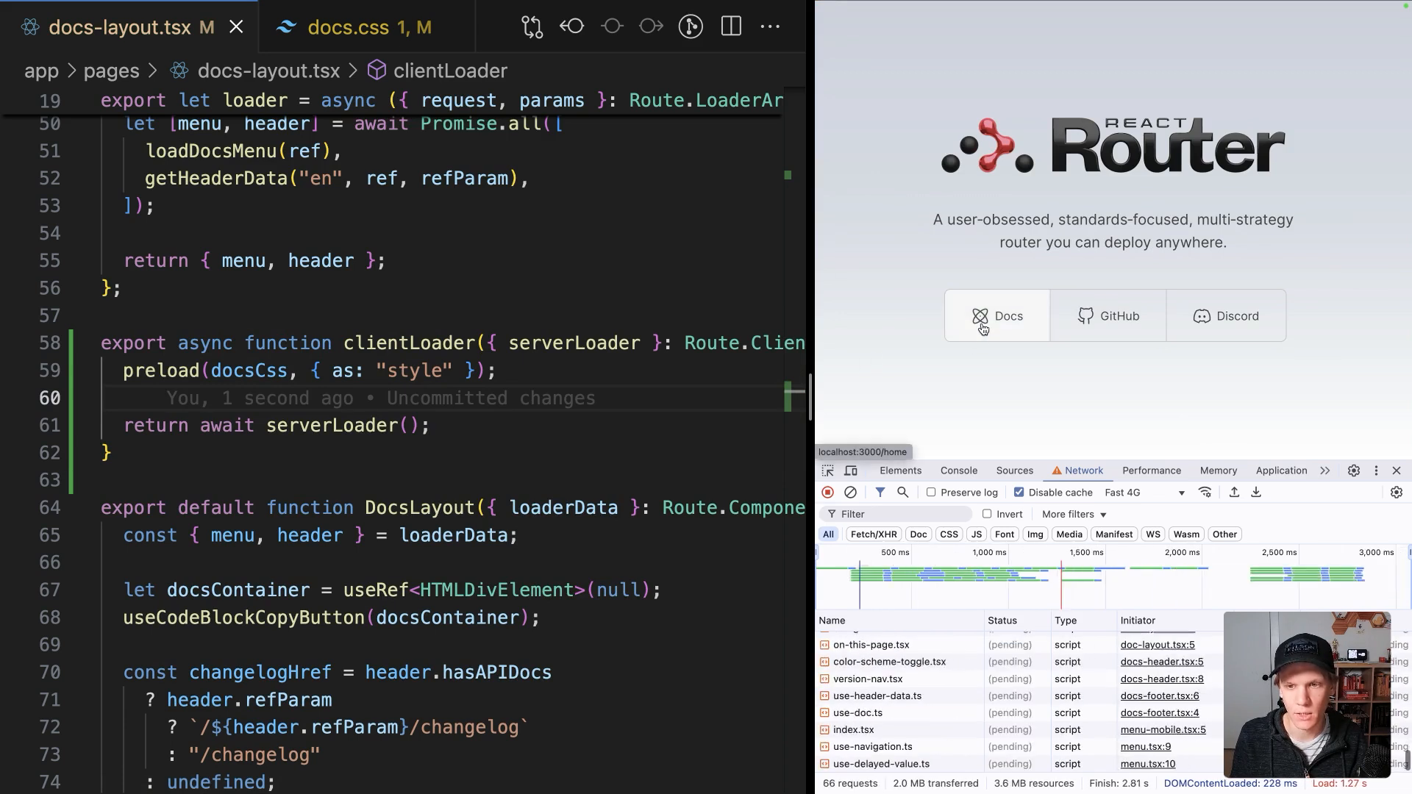
left_click(996, 315)
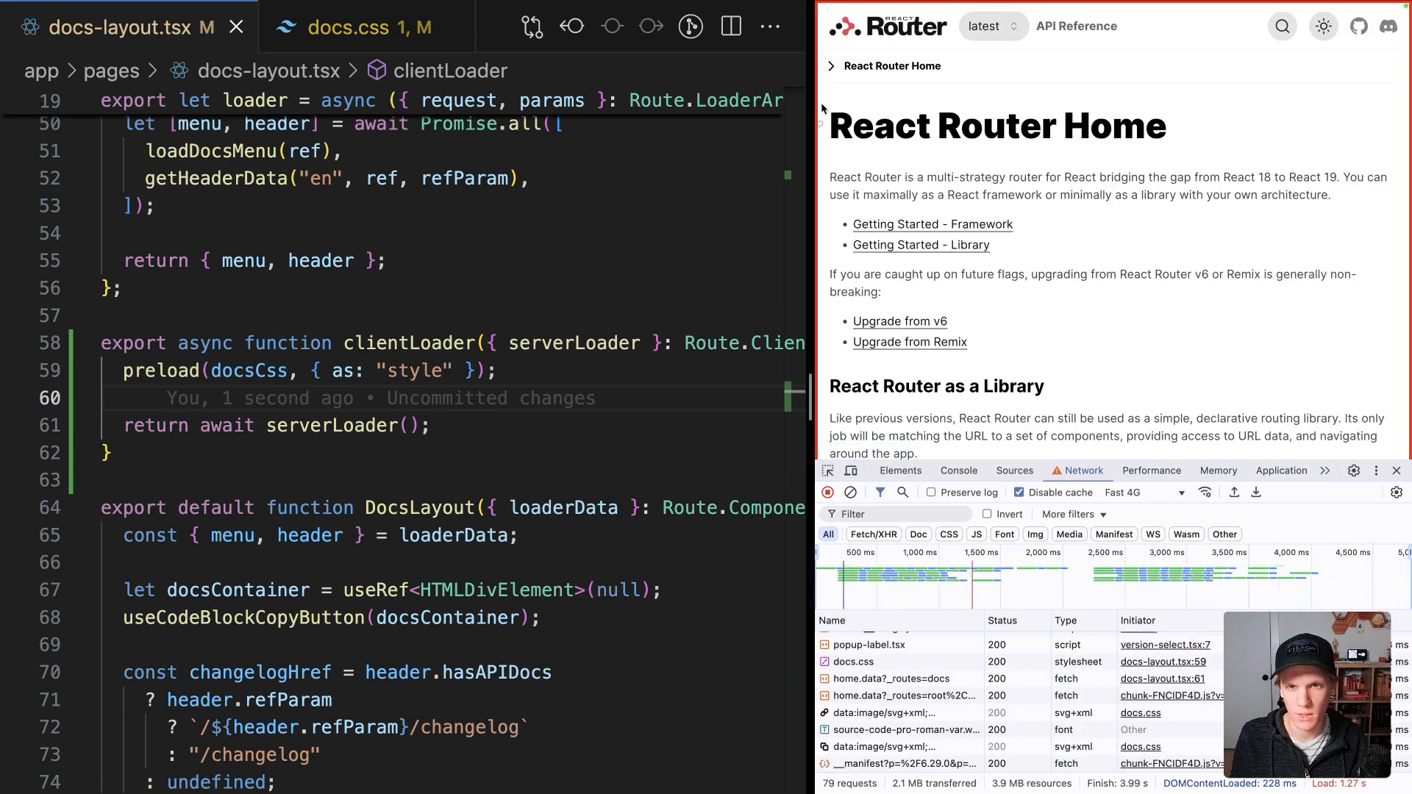